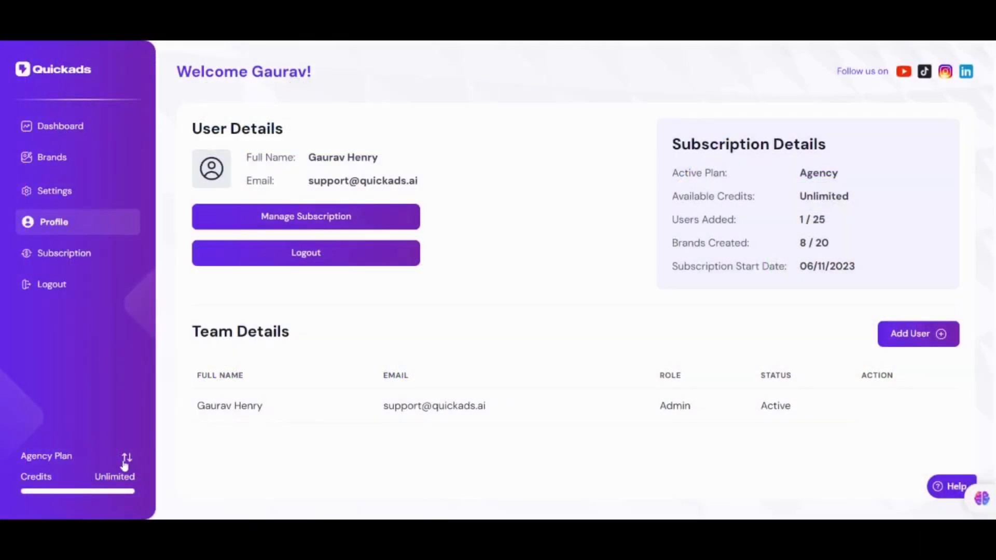
- Check the plan summary's brands usage, then apply the Domino's logo and #2329d7 blue theme
click(127, 458)
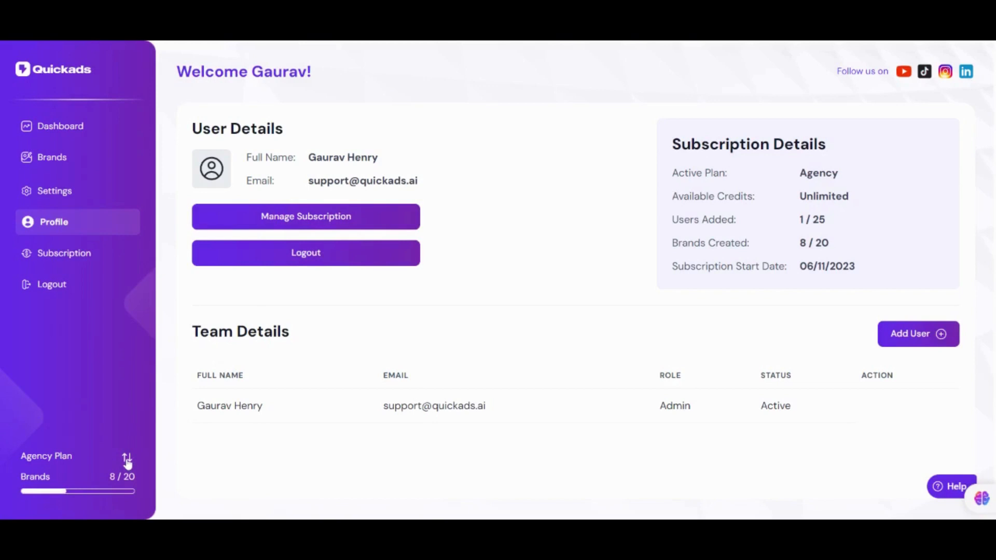
click(127, 459)
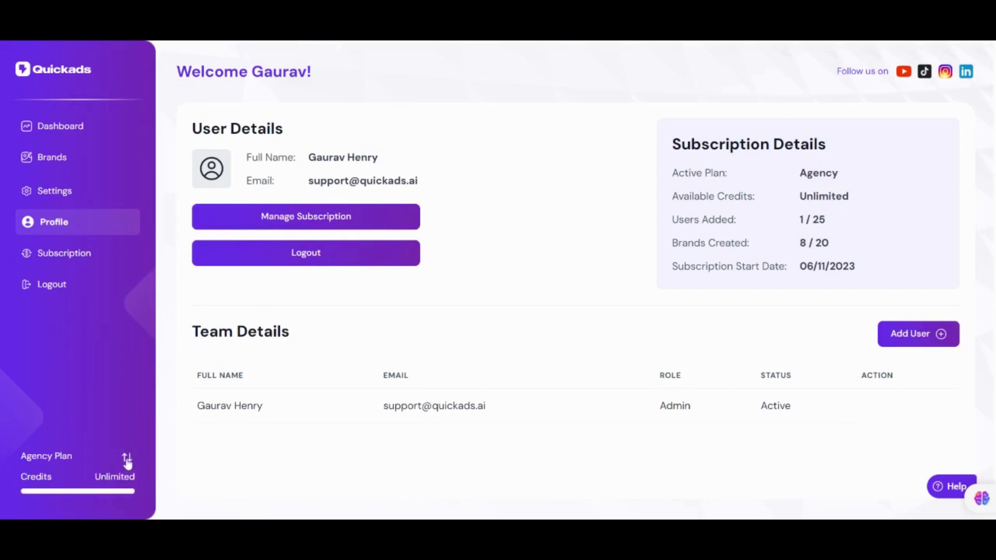
mouse_move(57, 190)
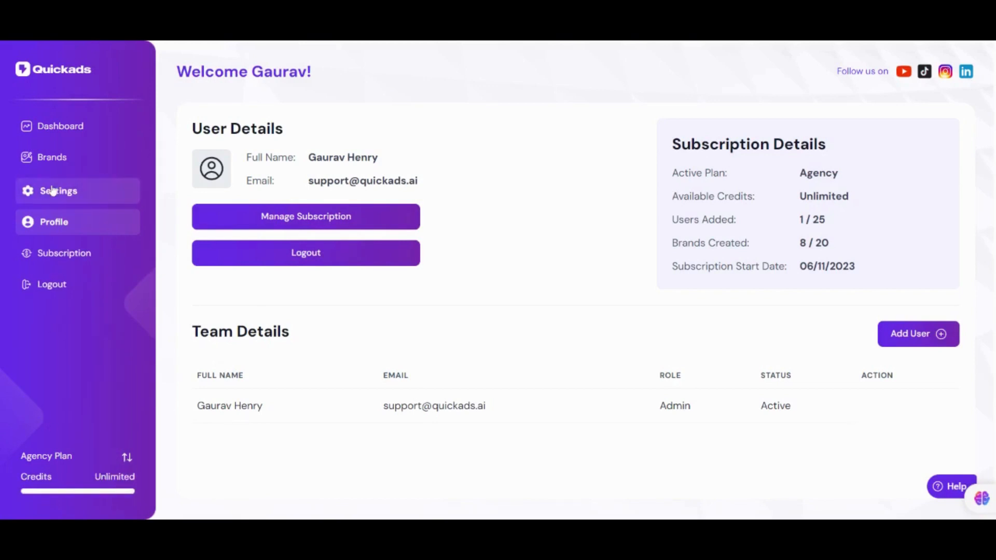
click(58, 190)
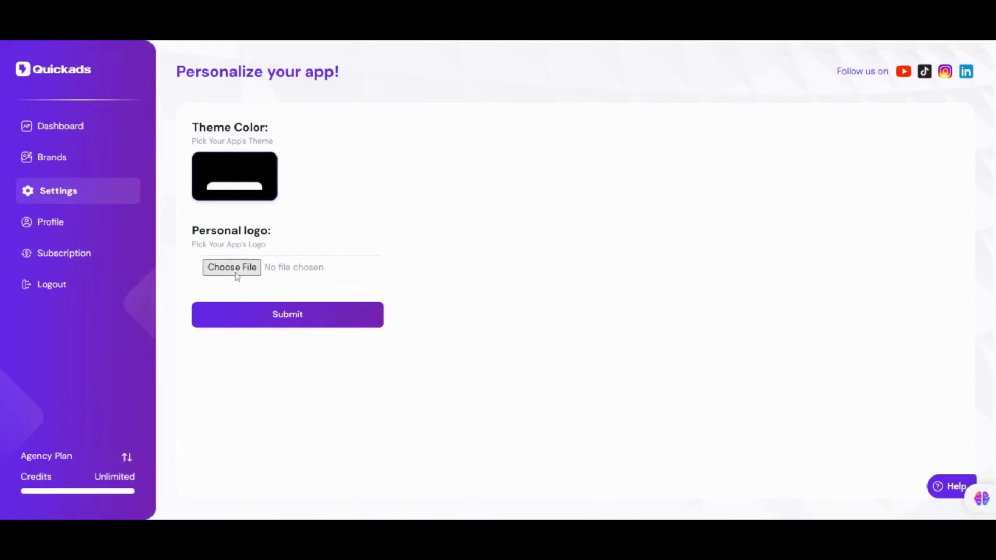
click(231, 267)
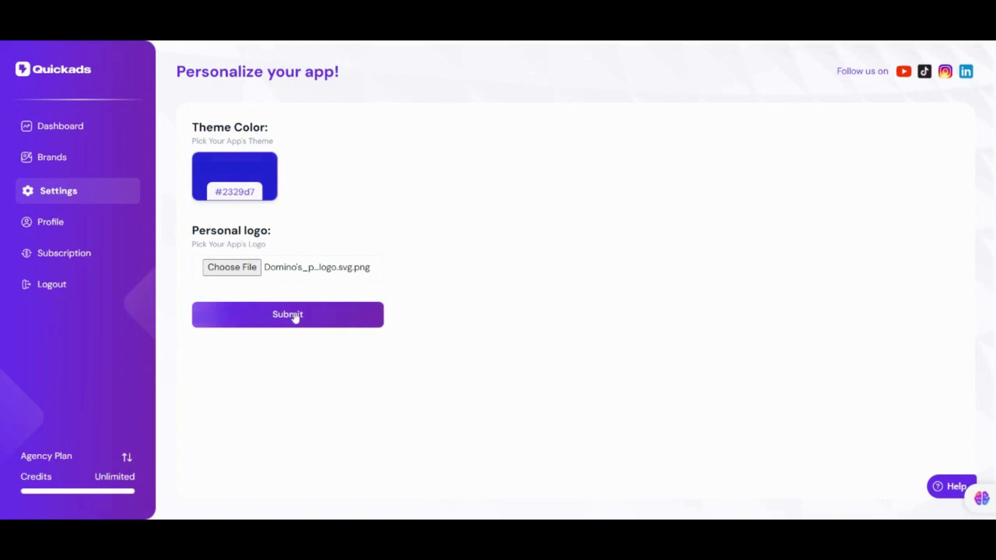
click(287, 315)
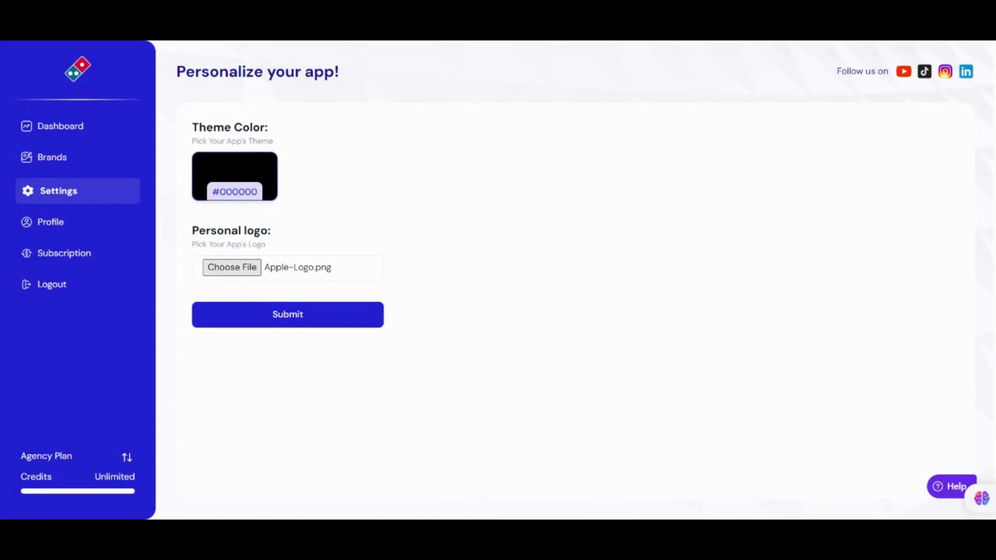
- Apply the #000000 black theme with Apple-Logo.png and view the rebranded dashboard
click(231, 267)
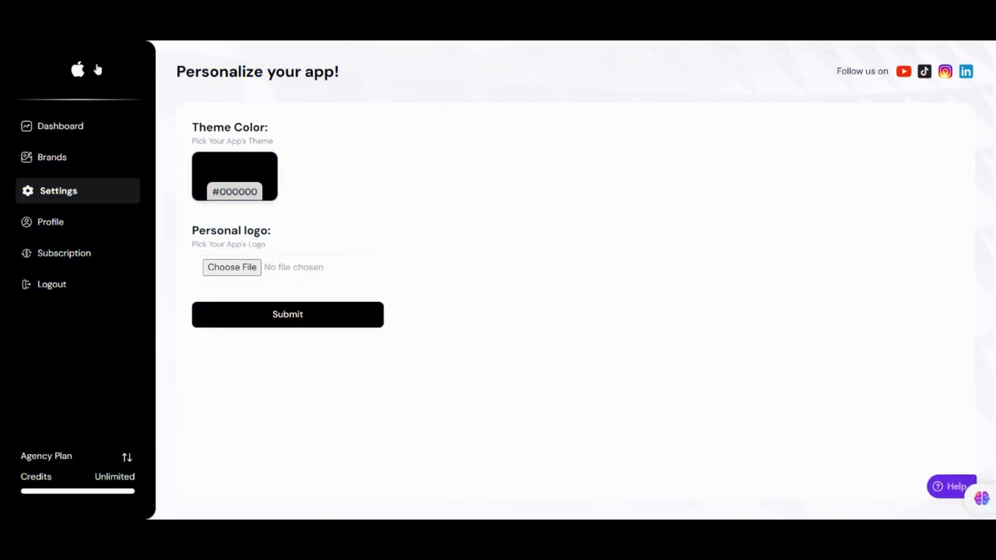
click(60, 126)
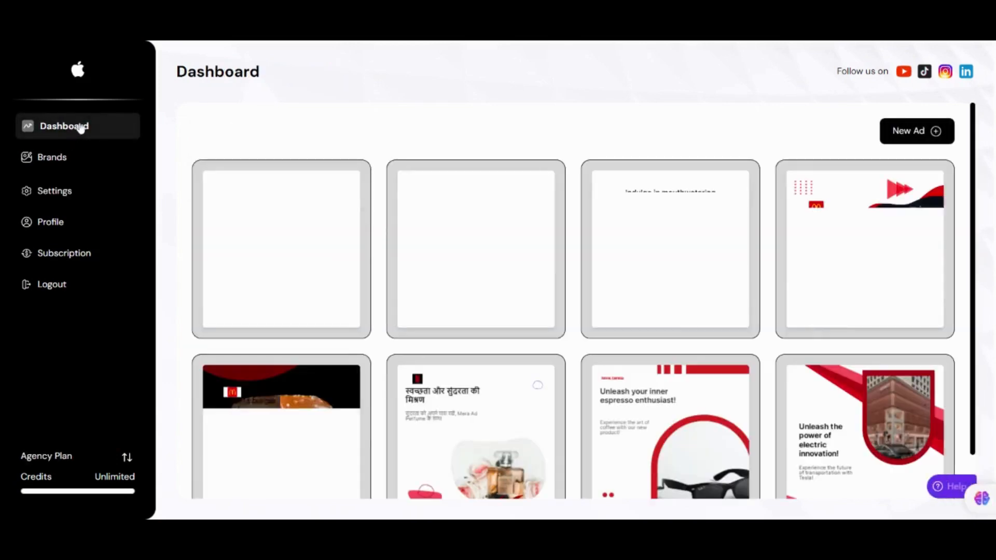